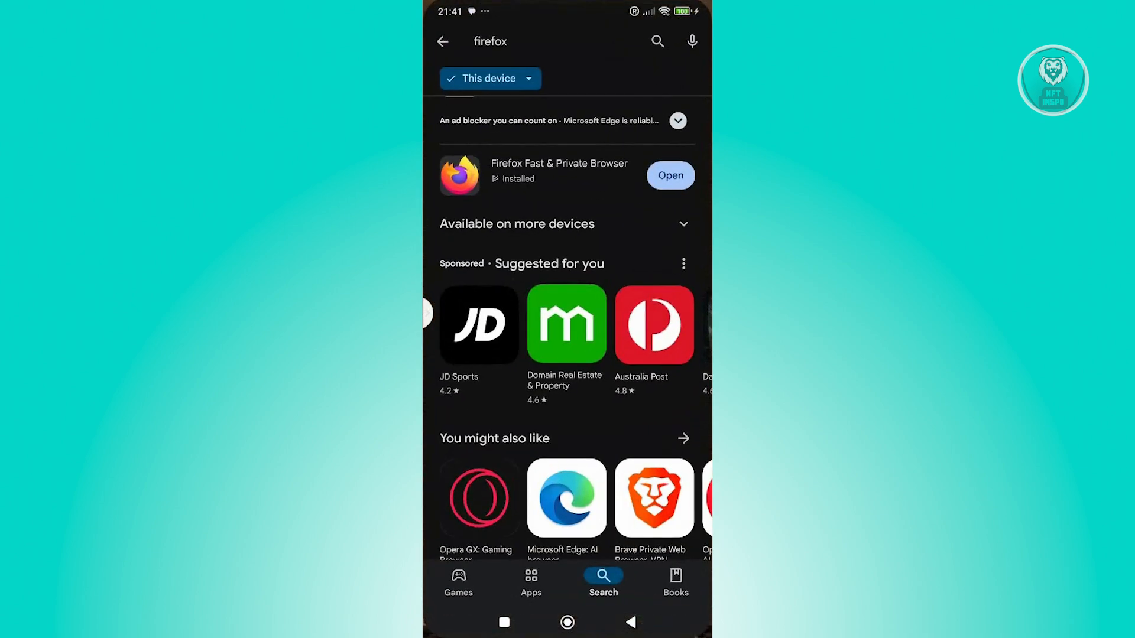
Show the Play Store account list with both signed-in Google accounts, then return to the home screen.
{"action": "left_click", "coordinate": [442, 42]}
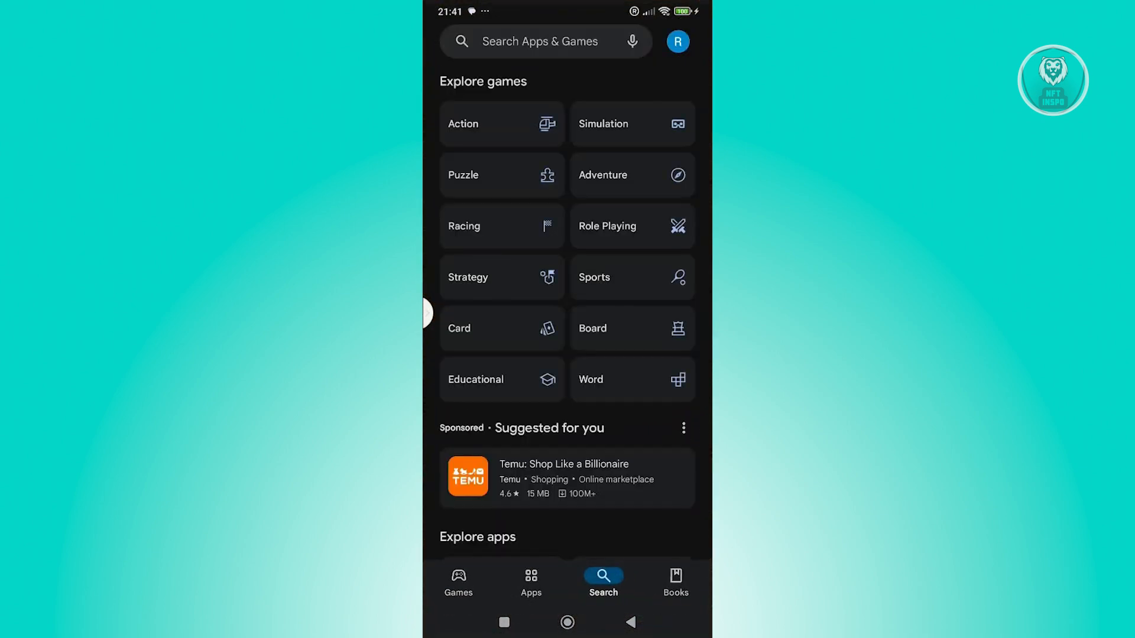
{"action": "left_click", "coordinate": [459, 581]}
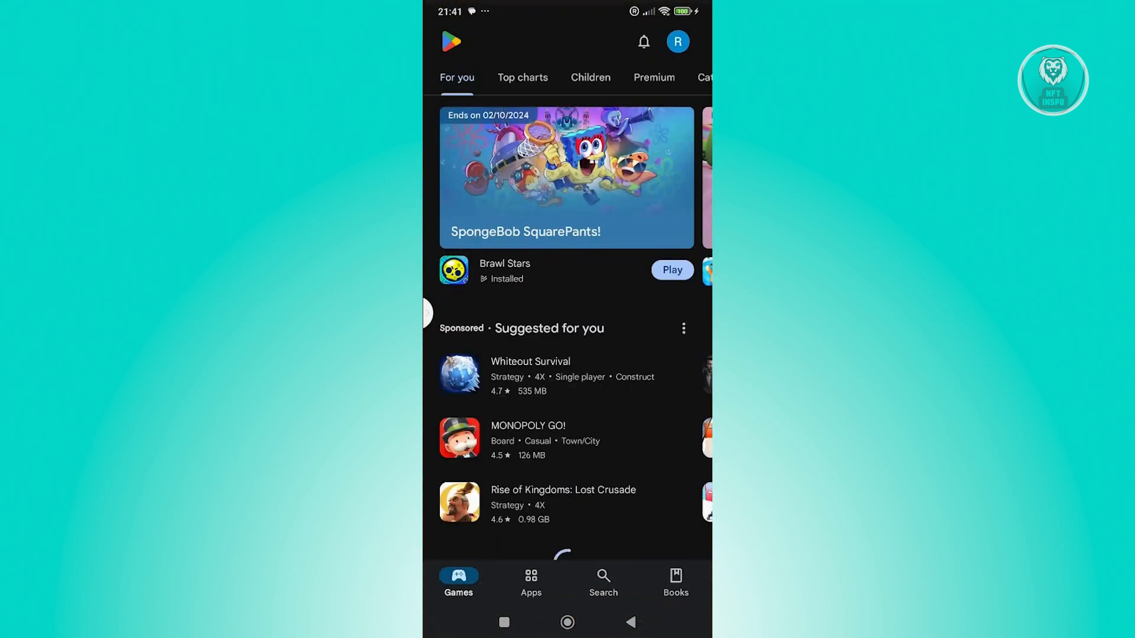
{"action": "left_click", "coordinate": [678, 42]}
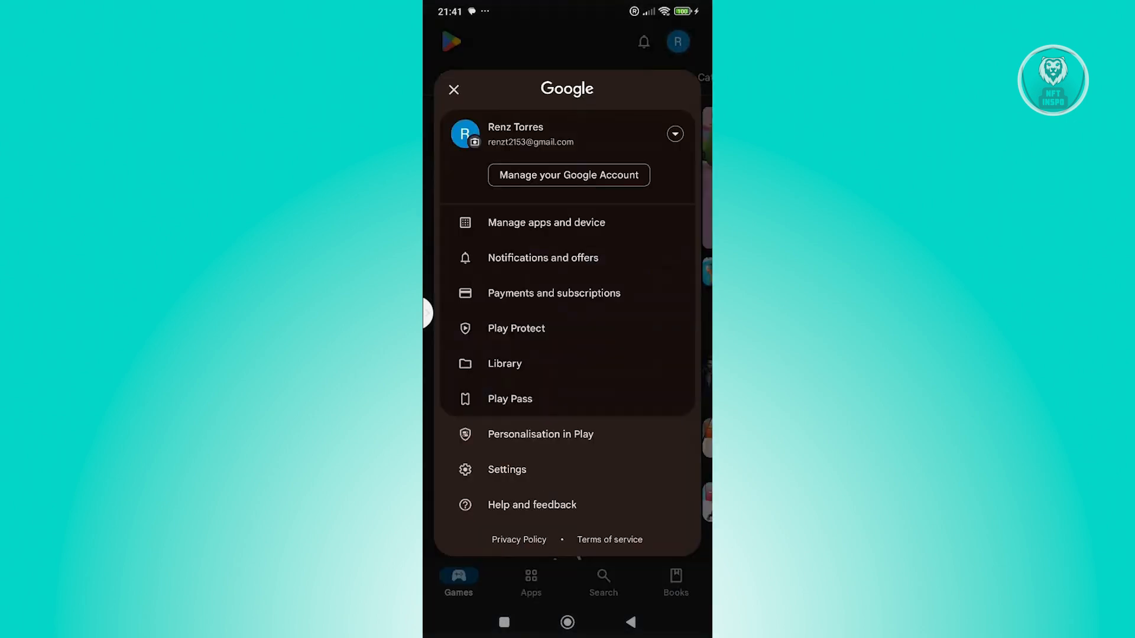
{"action": "left_click", "coordinate": [674, 134]}
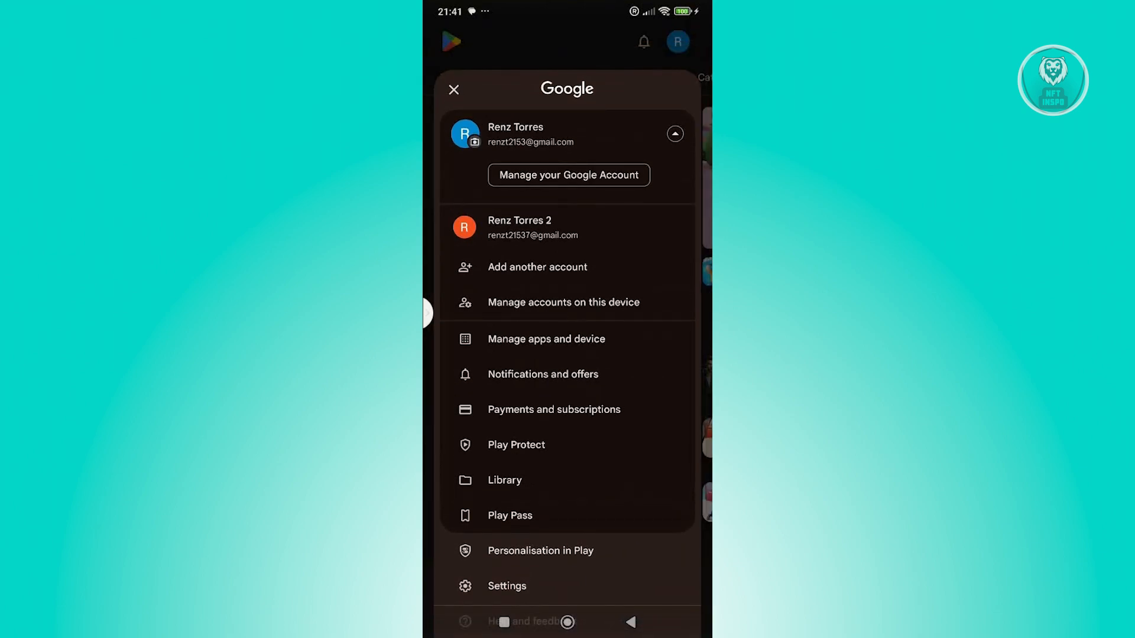
{"action": "left_click", "coordinate": [454, 90]}
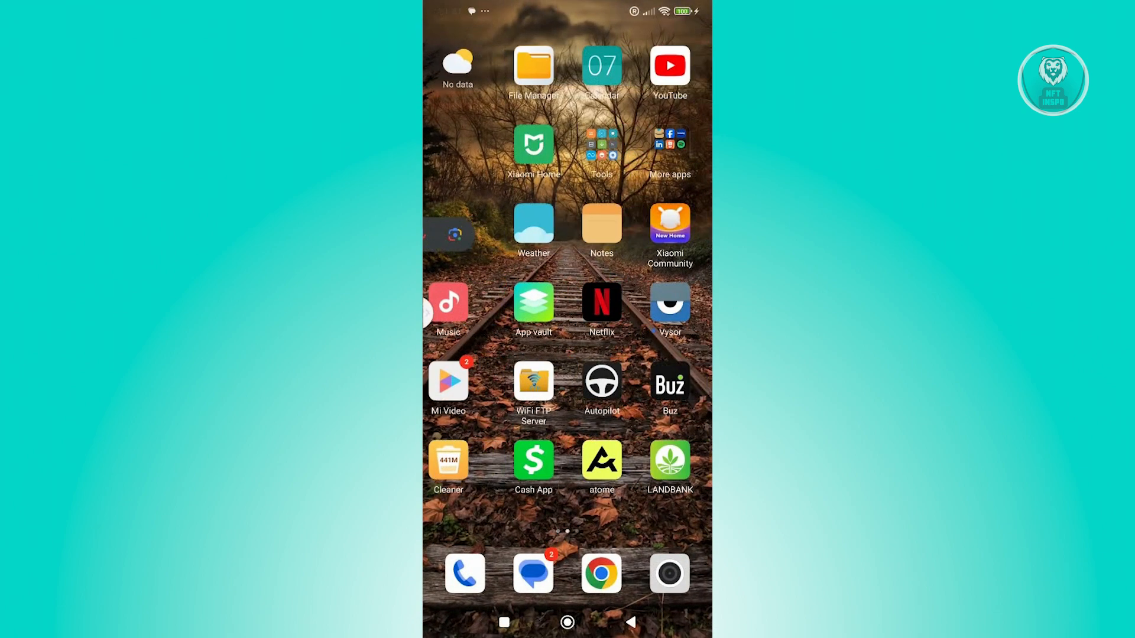
Swipe the home screen toward Chrome with the My Singing Monsters Play web page.
{"action": "scroll", "scroll_direction": "left", "scroll_amount": 3}
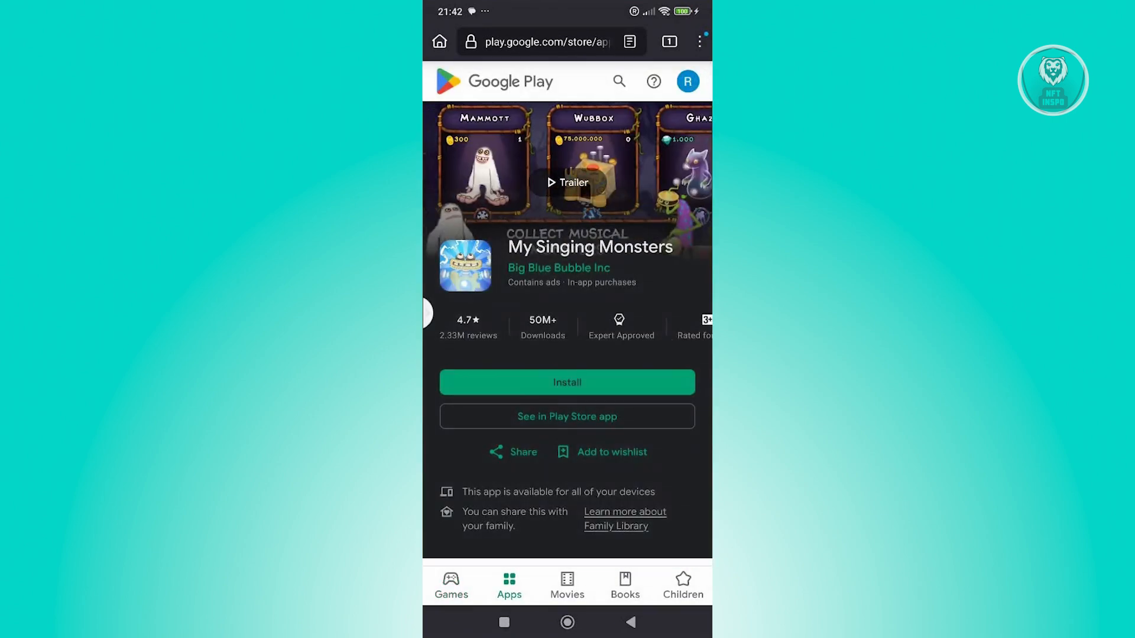
Install My Singing Monsters from the web, targeting the Redmi 2312DRA50G phone.
{"action": "left_click", "coordinate": [566, 382]}
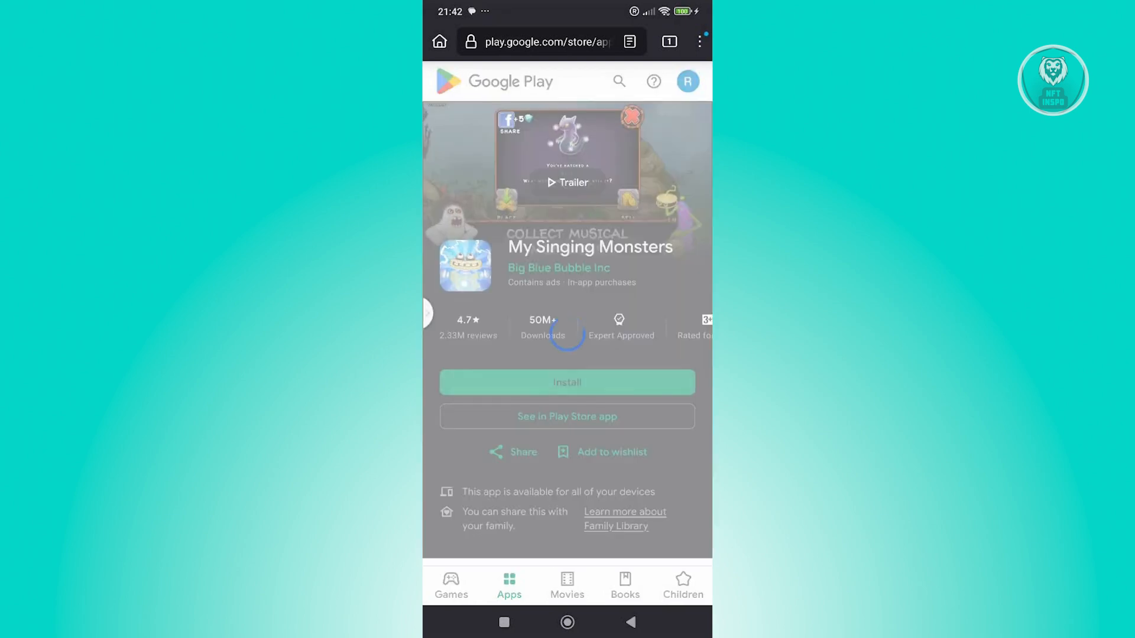
{"action": "left_click", "coordinate": [566, 382]}
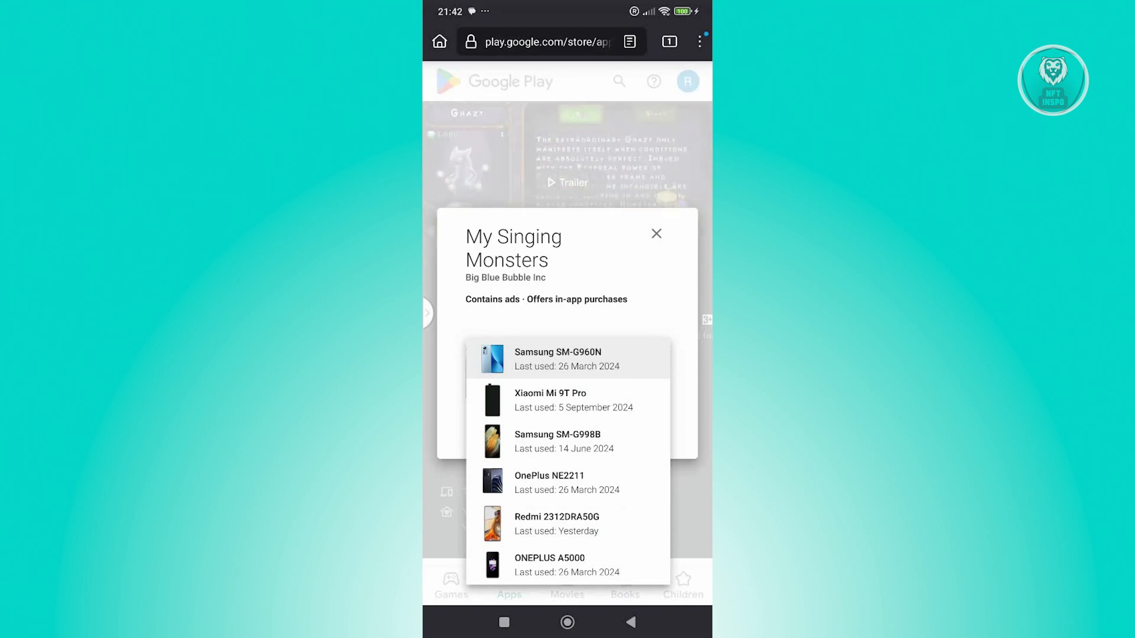
{"action": "left_click", "coordinate": [573, 400]}
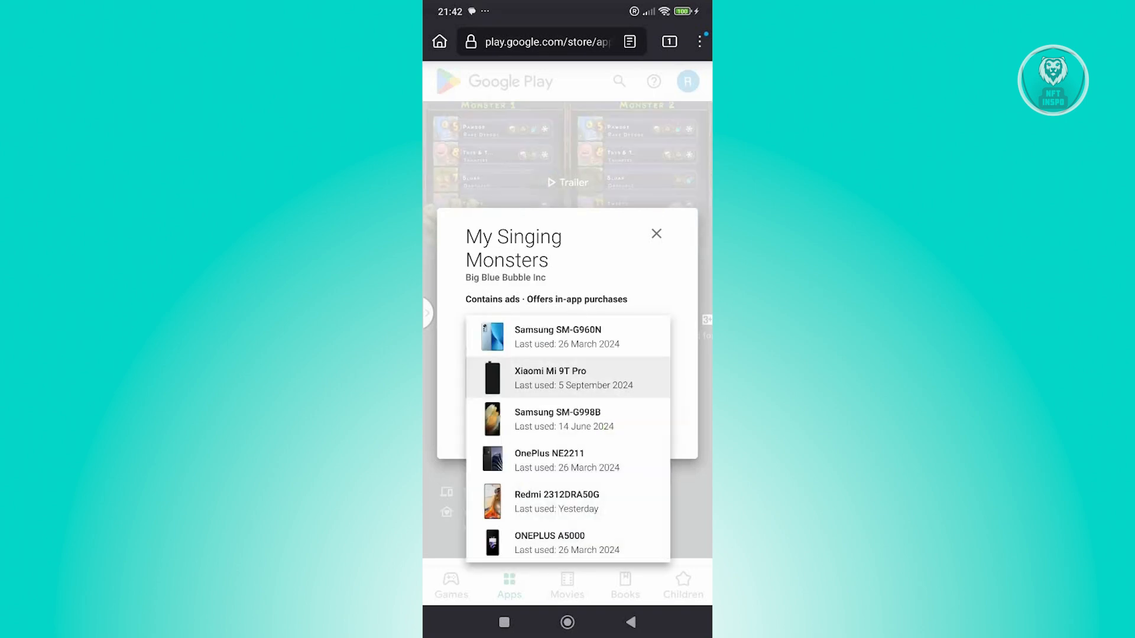
{"action": "left_click", "coordinate": [557, 501]}
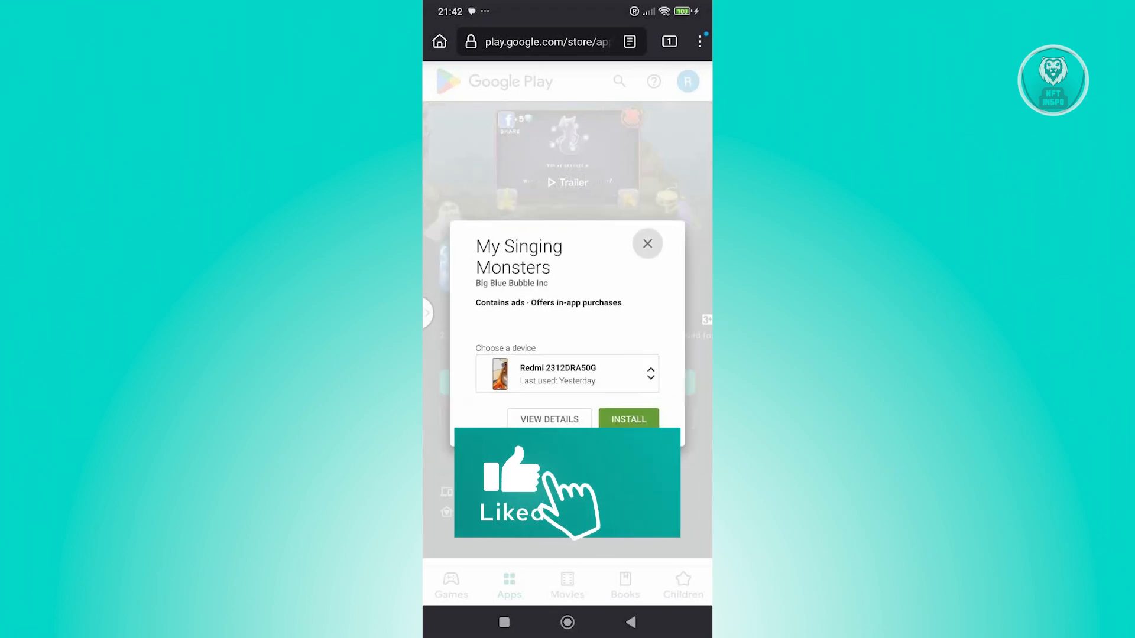
{"action": "left_click", "coordinate": [646, 243]}
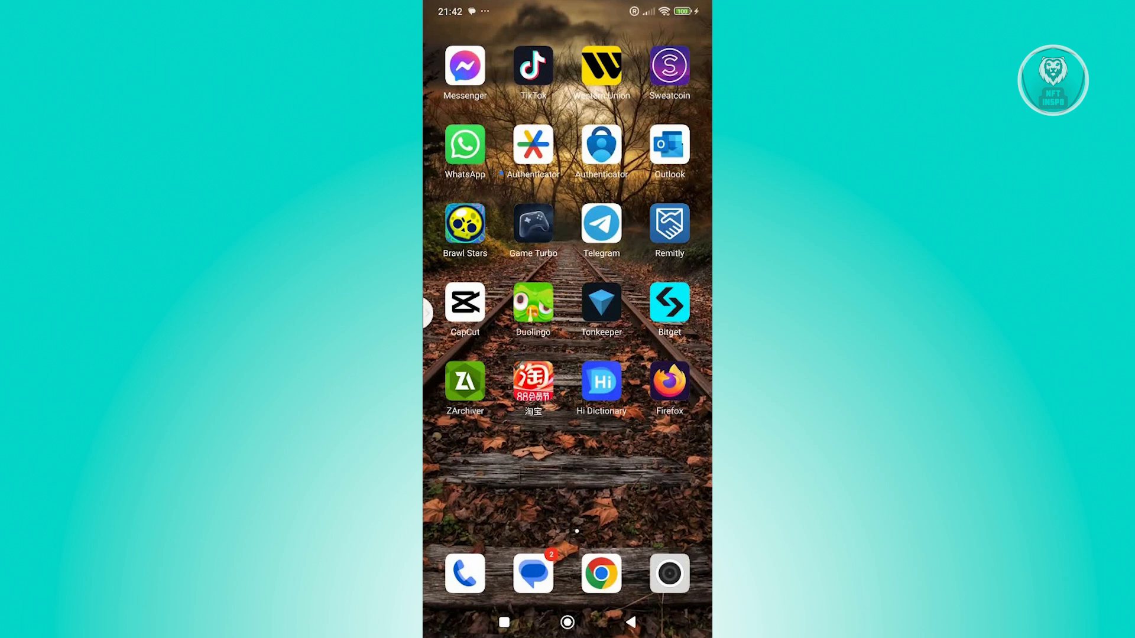
Swipe to the first home screen page and launch the Settings app.
{"action": "scroll", "scroll_direction": "left", "scroll_amount": 3}
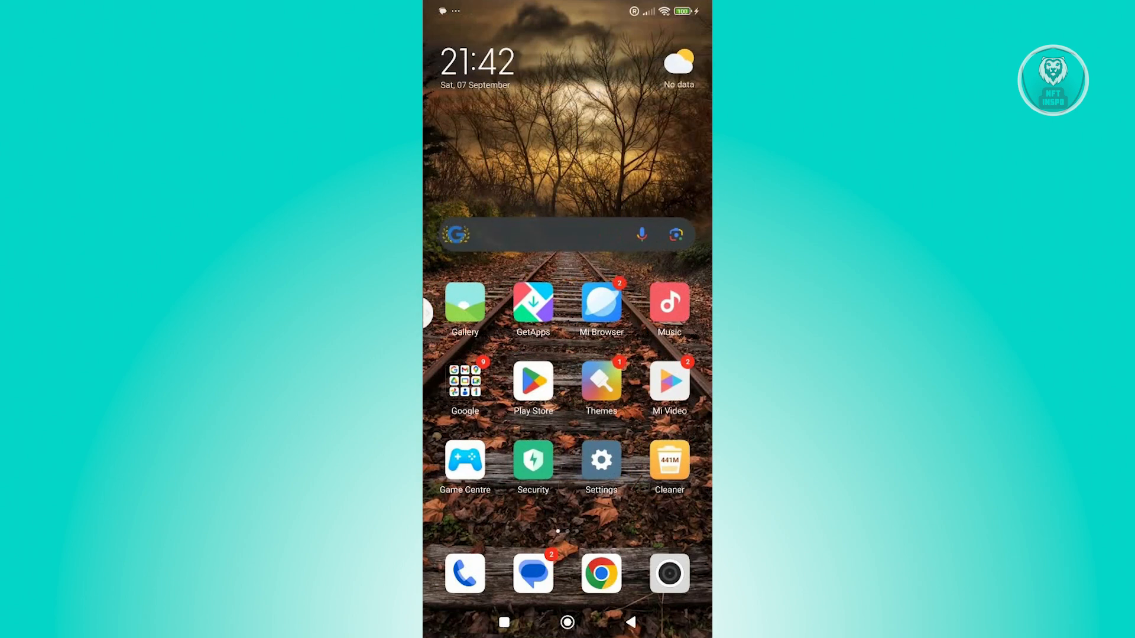
{"action": "left_click", "coordinate": [600, 460]}
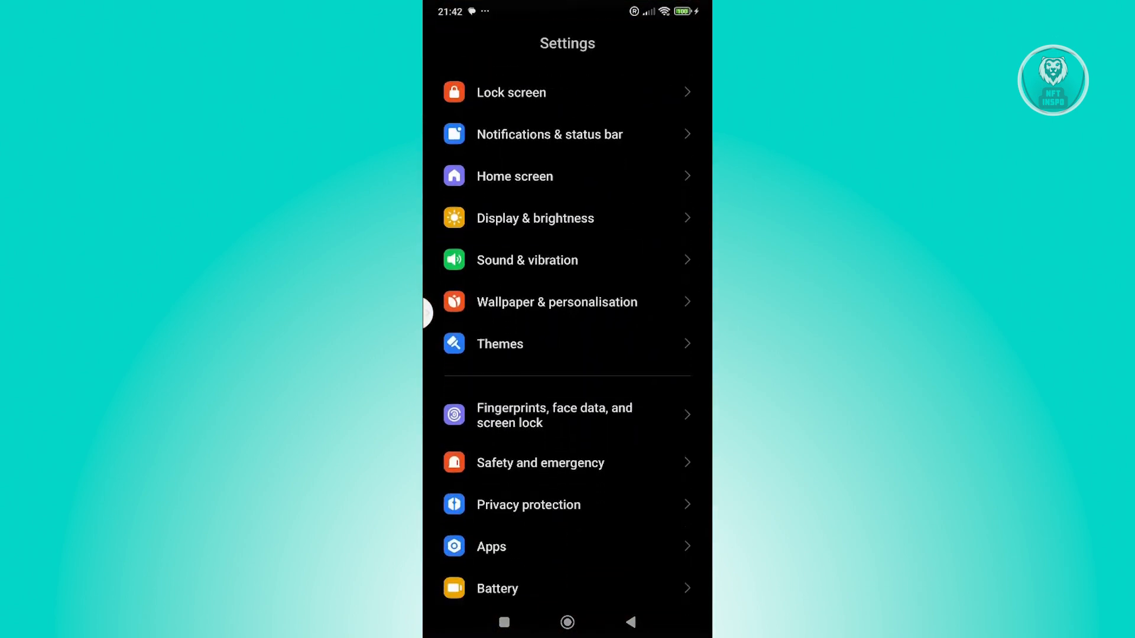
Scroll down the Settings list and enter Additional settings.
{"action": "scroll", "scroll_direction": "down", "scroll_amount": 3}
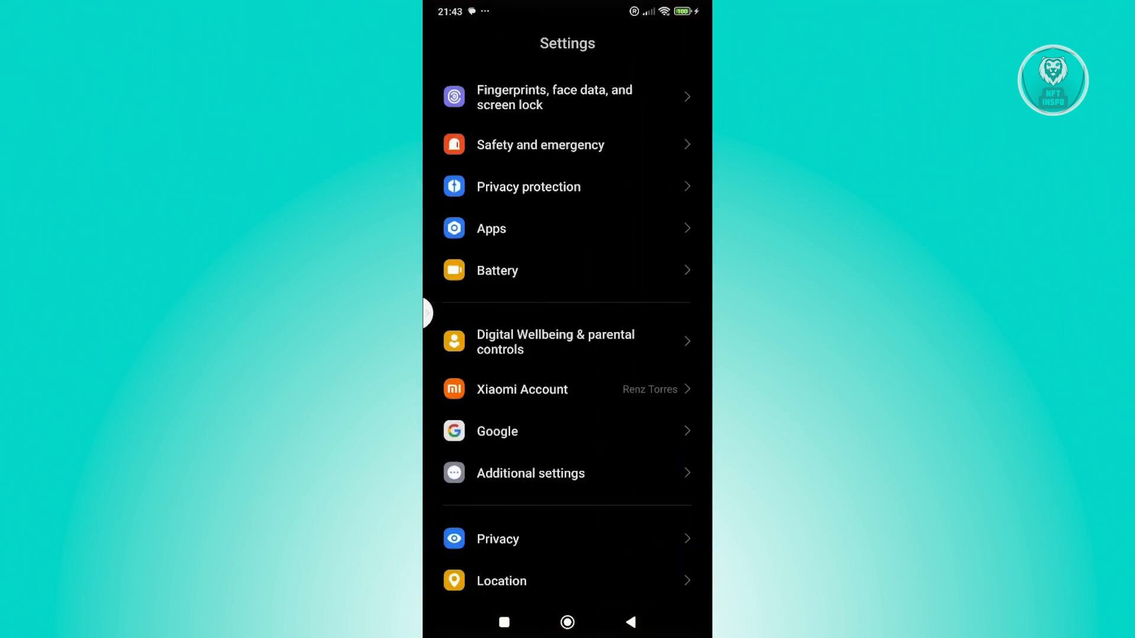
{"action": "scroll", "scroll_direction": "down", "scroll_amount": 3}
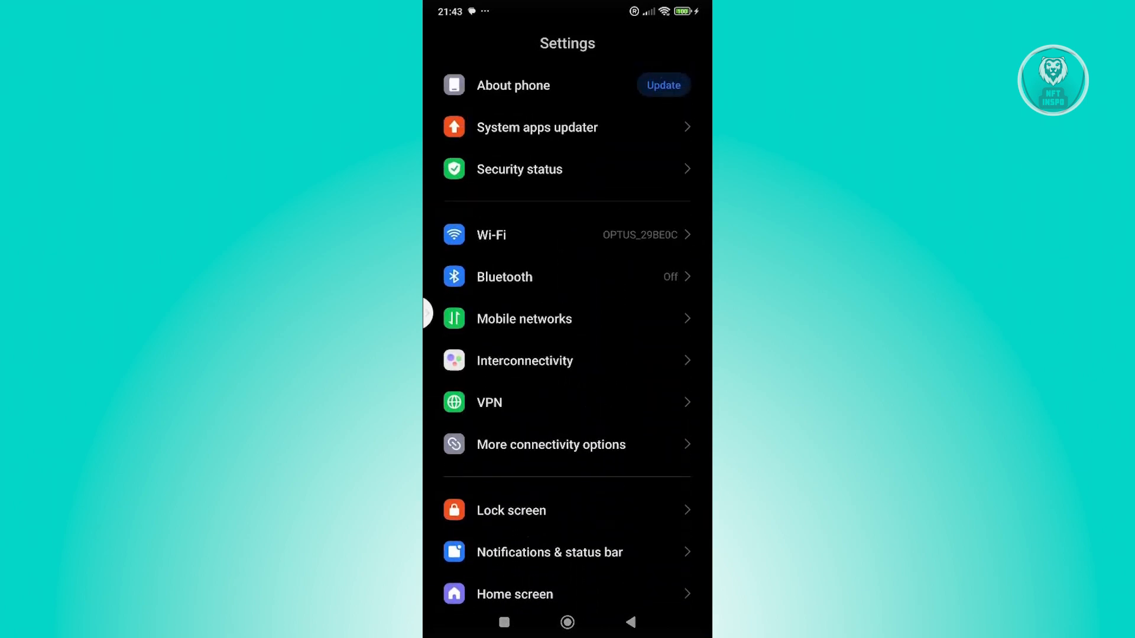
{"action": "scroll", "scroll_direction": "down", "scroll_amount": 3}
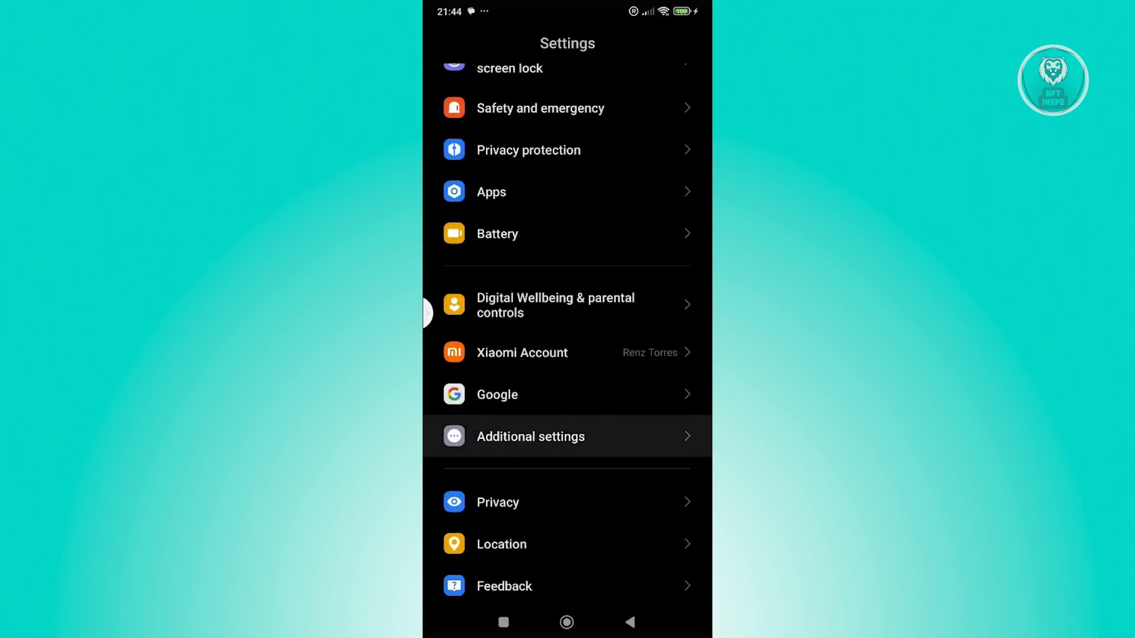
{"action": "left_click", "coordinate": [531, 437]}
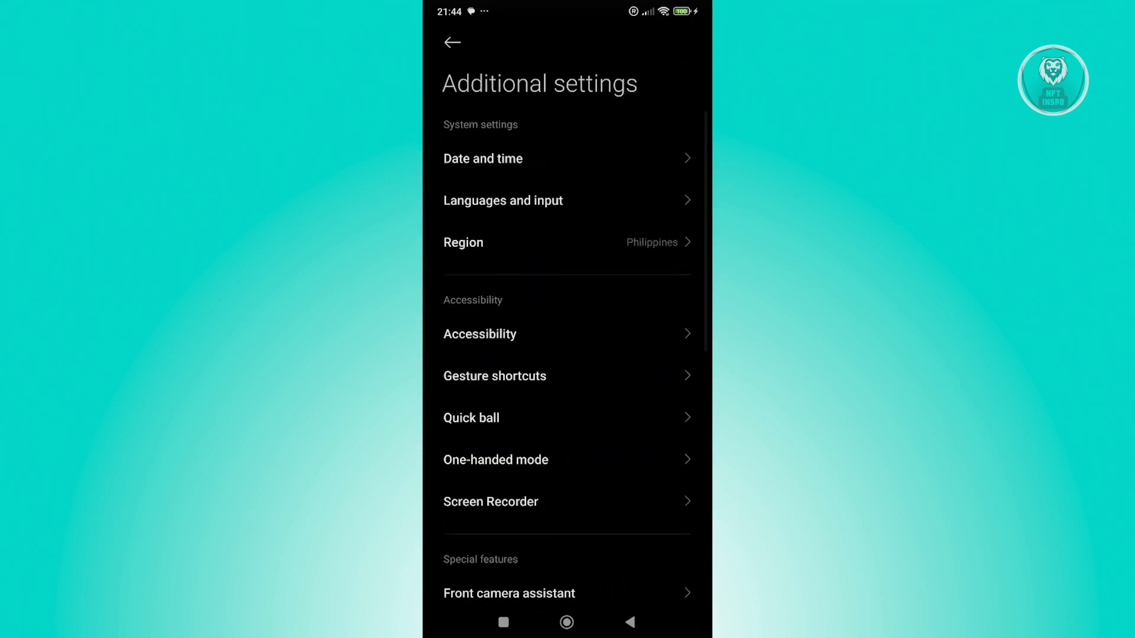
Scroll to the bottom of Additional settings and enter Accounts & sync.
{"action": "scroll", "scroll_direction": "down", "scroll_amount": 3}
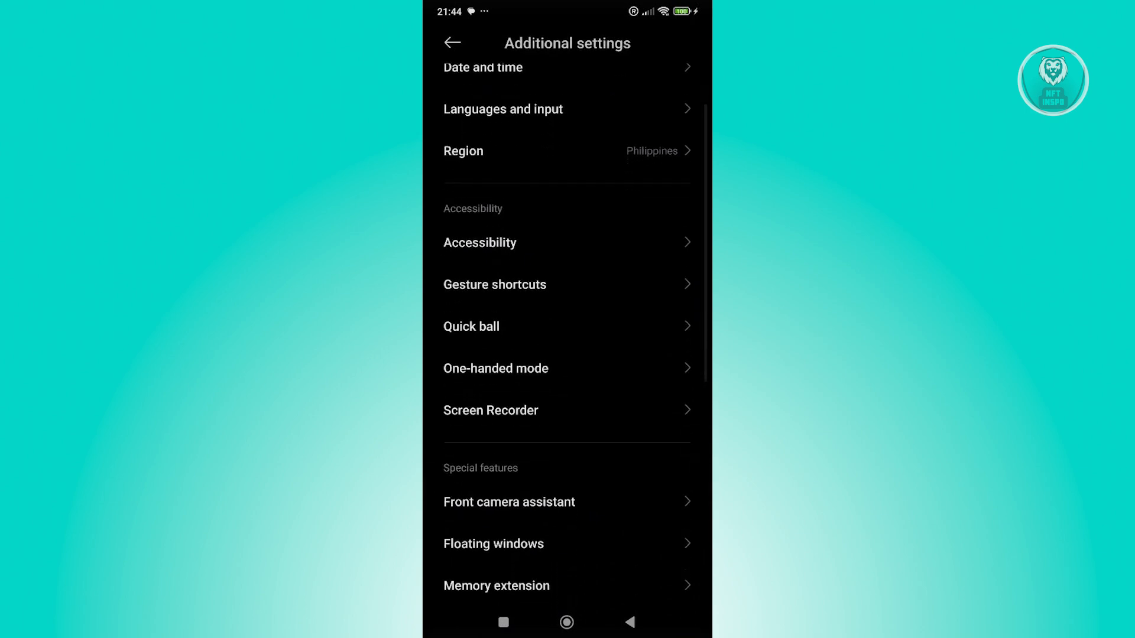
{"action": "scroll", "scroll_direction": "down", "scroll_amount": 3}
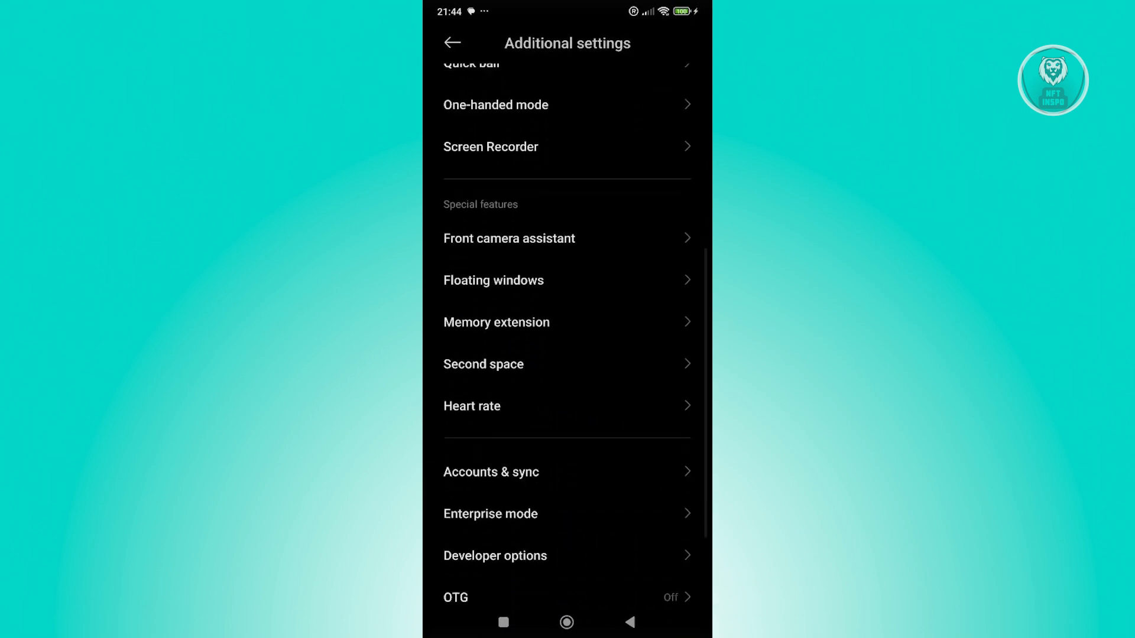
{"action": "left_click", "coordinate": [491, 472]}
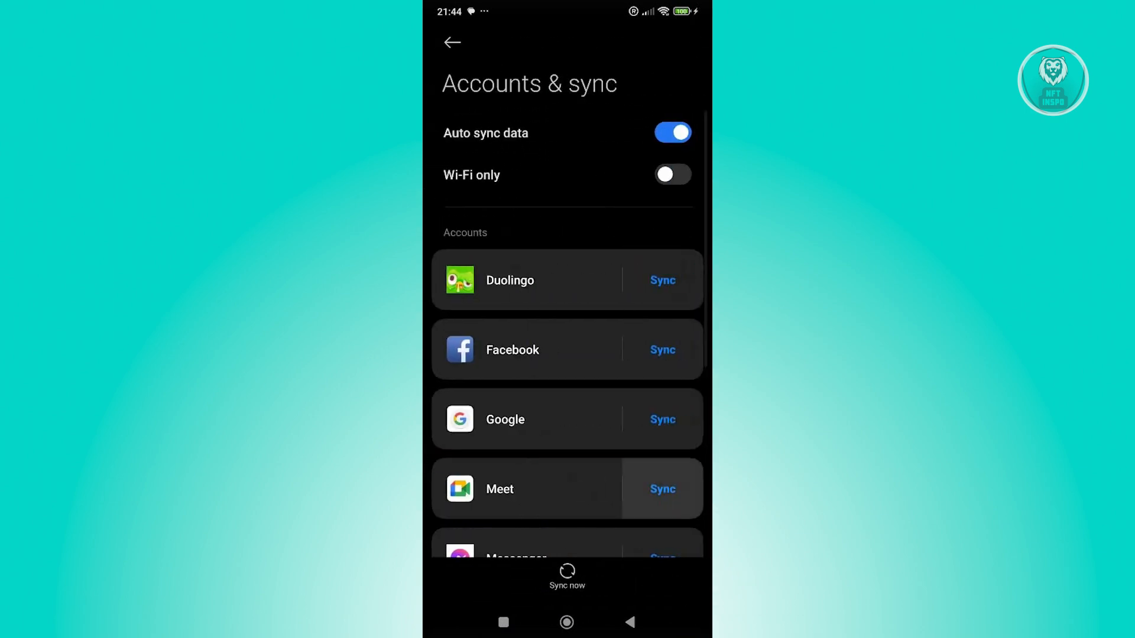
Select the second Google account and reveal its Remove account option via More.
{"action": "left_click", "coordinate": [505, 418]}
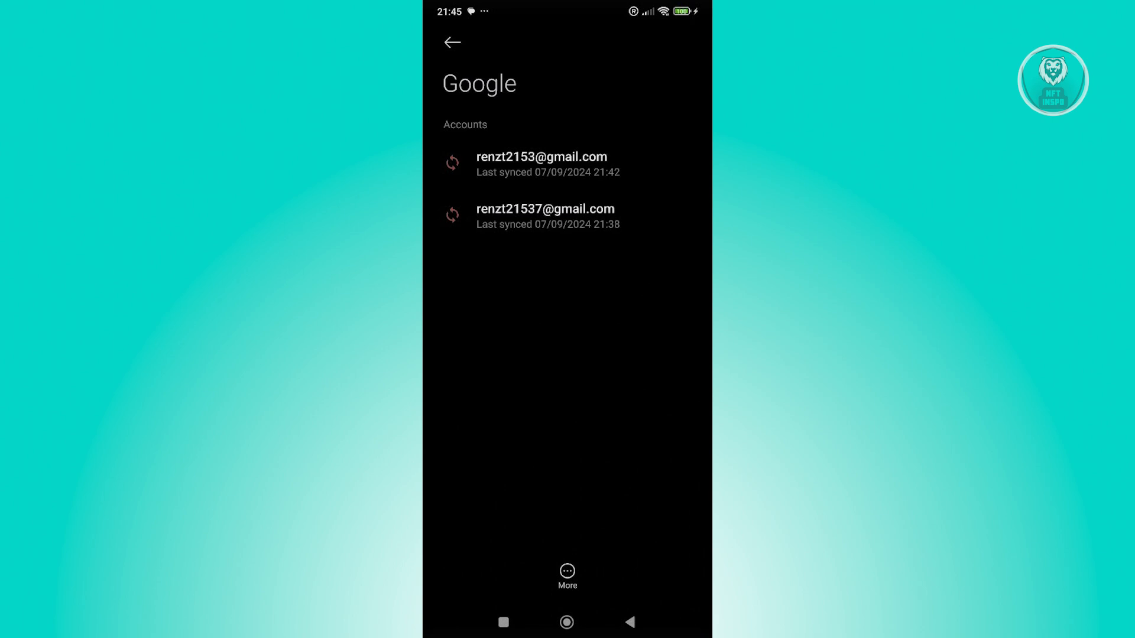
{"action": "left_click", "coordinate": [544, 215]}
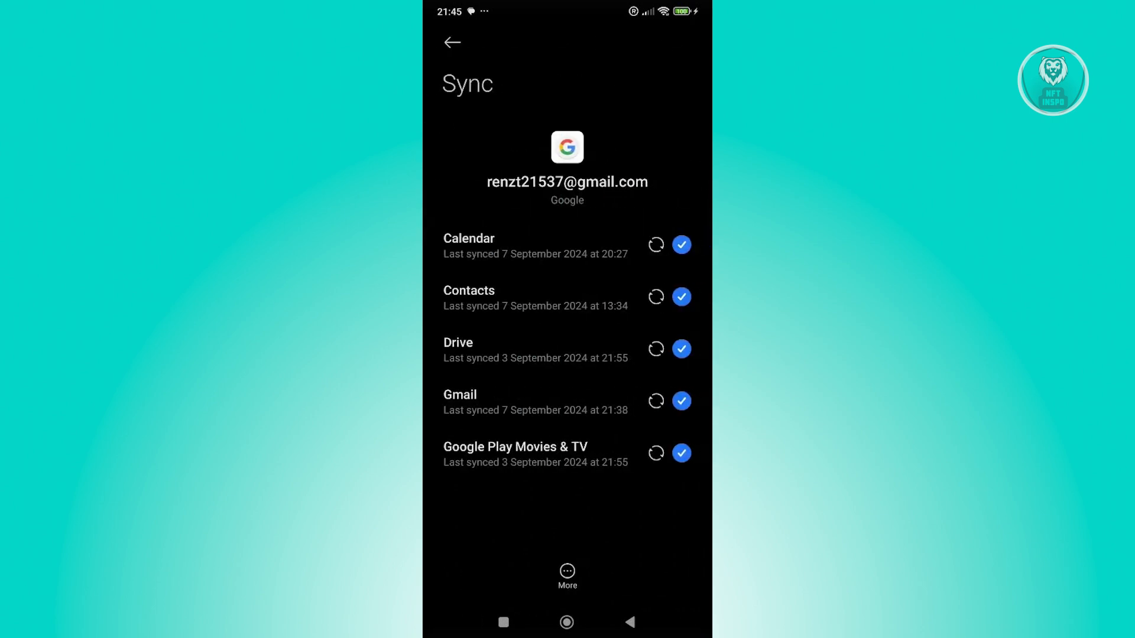
{"action": "left_click", "coordinate": [567, 576]}
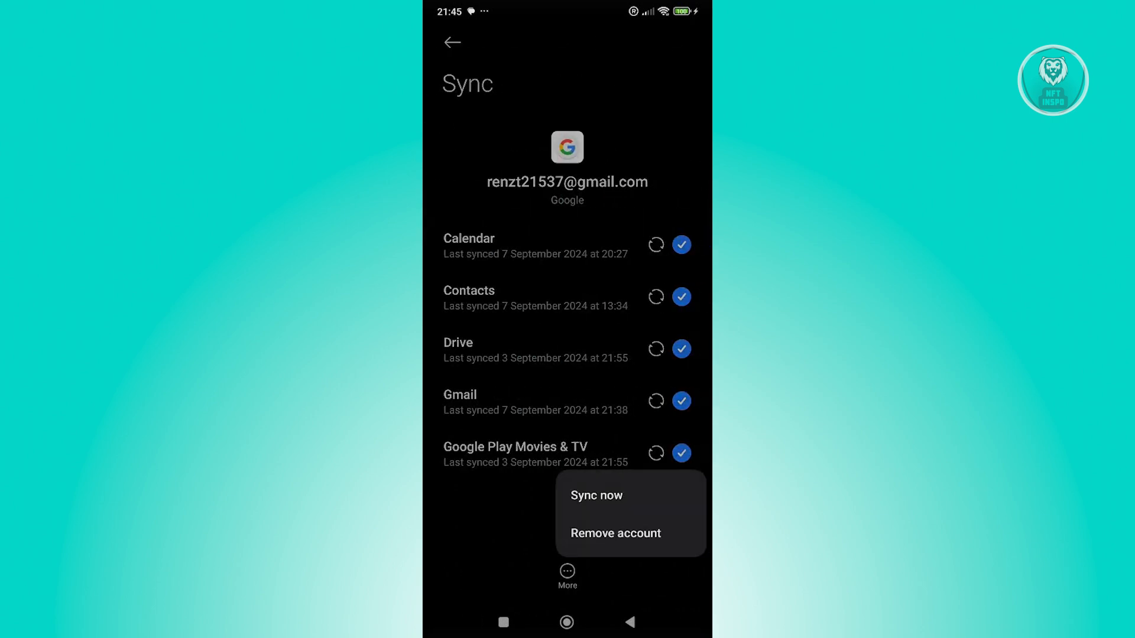